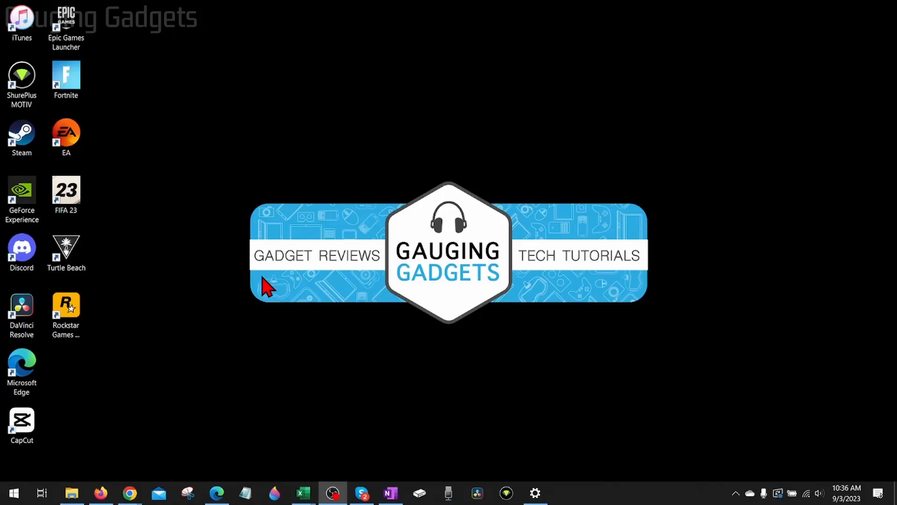
pyautogui.moveTo(265, 278)
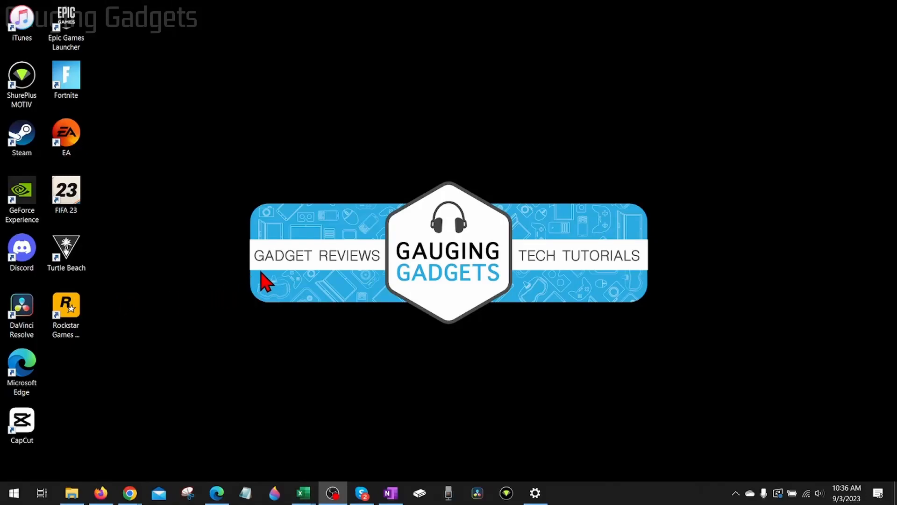
pyautogui.moveTo(302, 269)
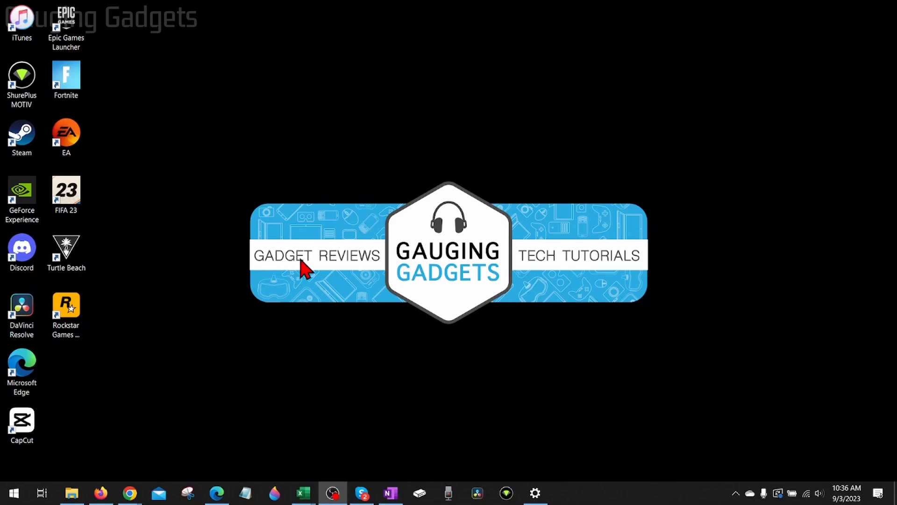
pyautogui.moveTo(308, 270)
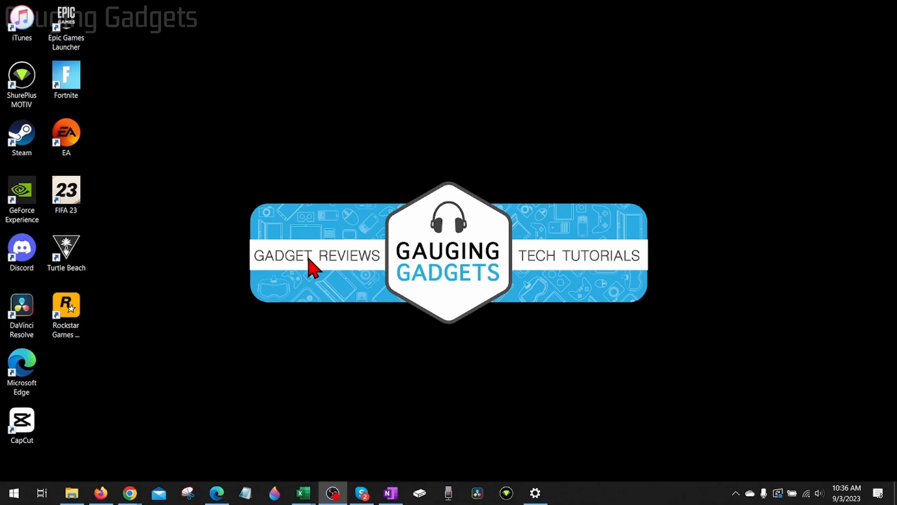
pyautogui.moveTo(331, 267)
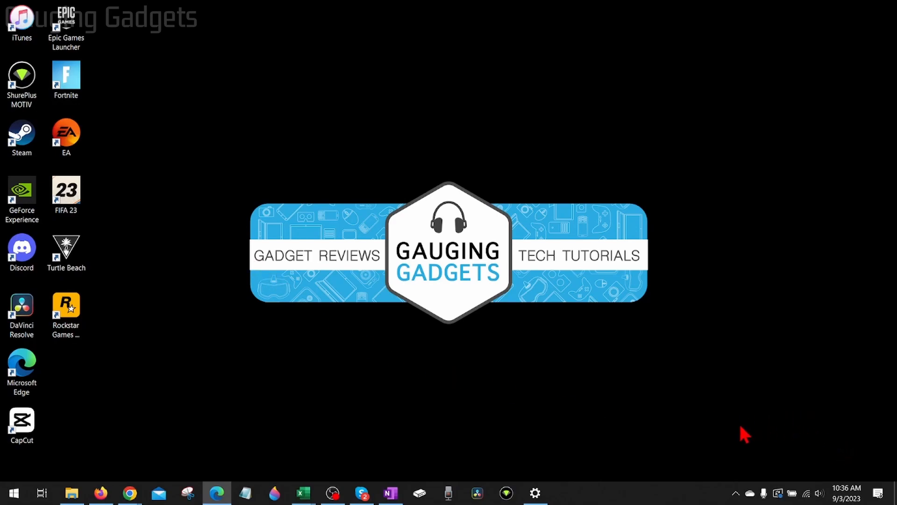
pyautogui.moveTo(819, 415)
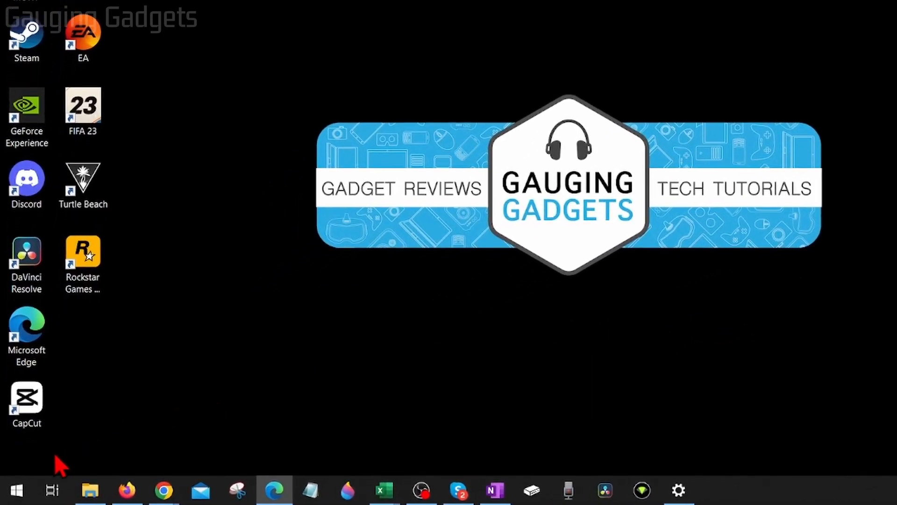
# Search the Start menu for 'activat' and open the Activation settings page
pyautogui.click(9, 490)
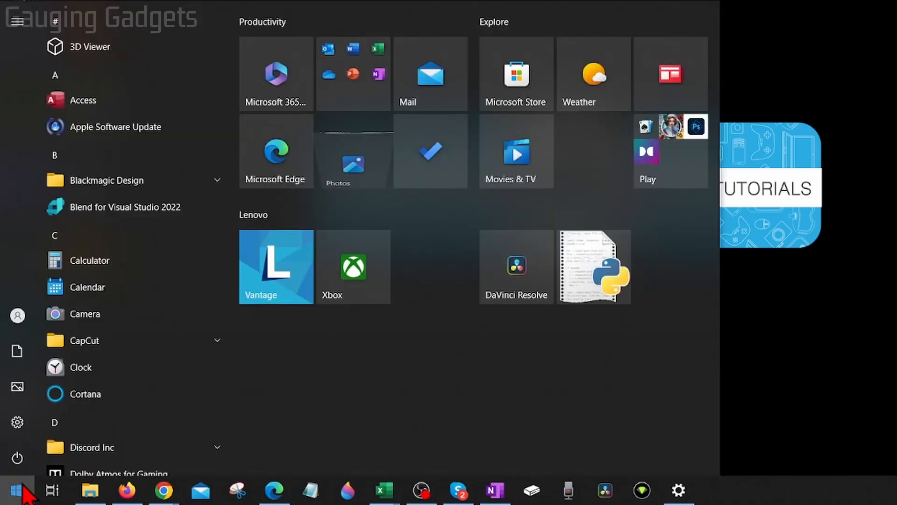
pyautogui.write('activat')
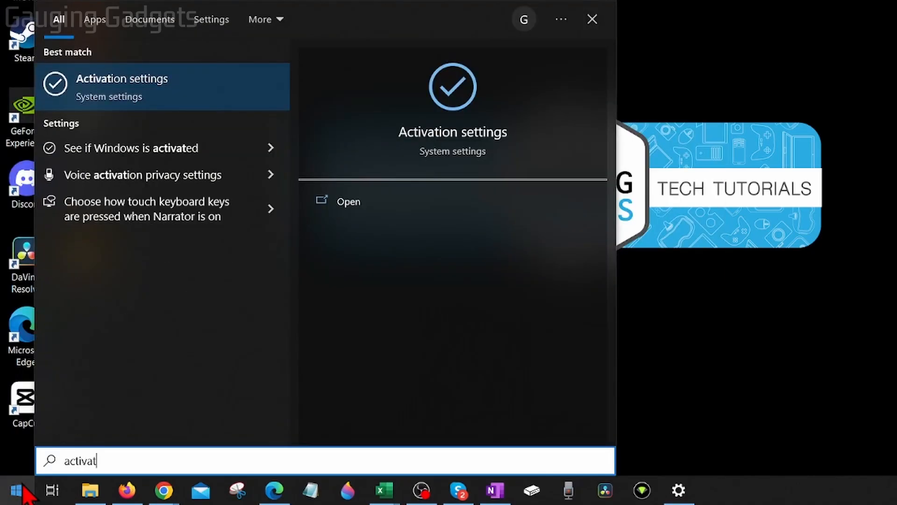
pyautogui.moveTo(107, 97)
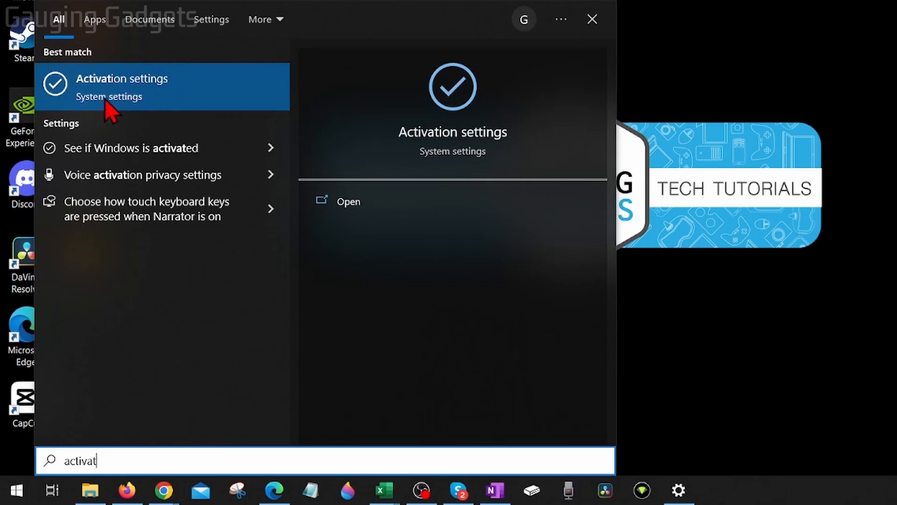
pyautogui.click(122, 79)
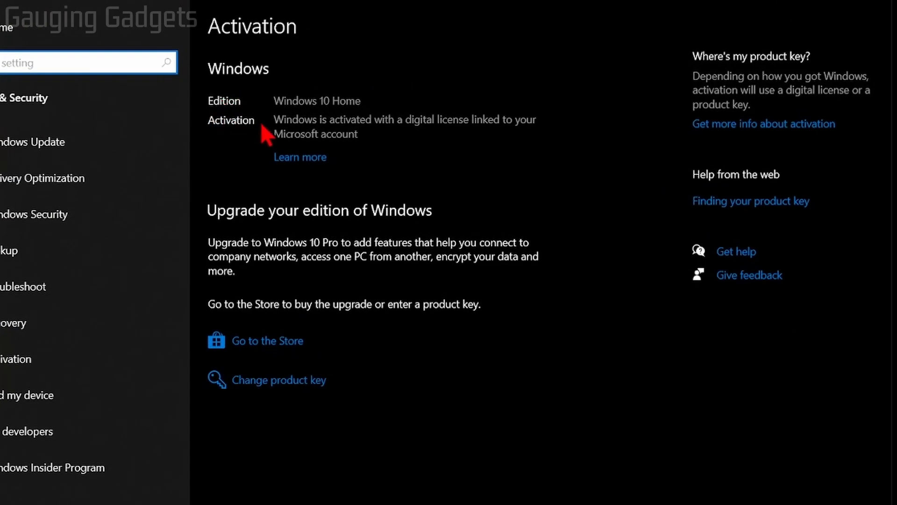
pyautogui.moveTo(435, 142)
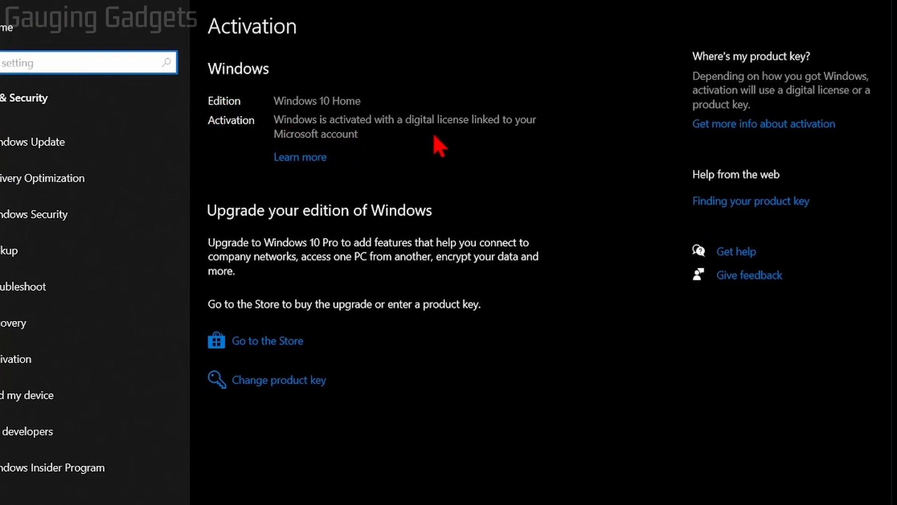
pyautogui.moveTo(226, 140)
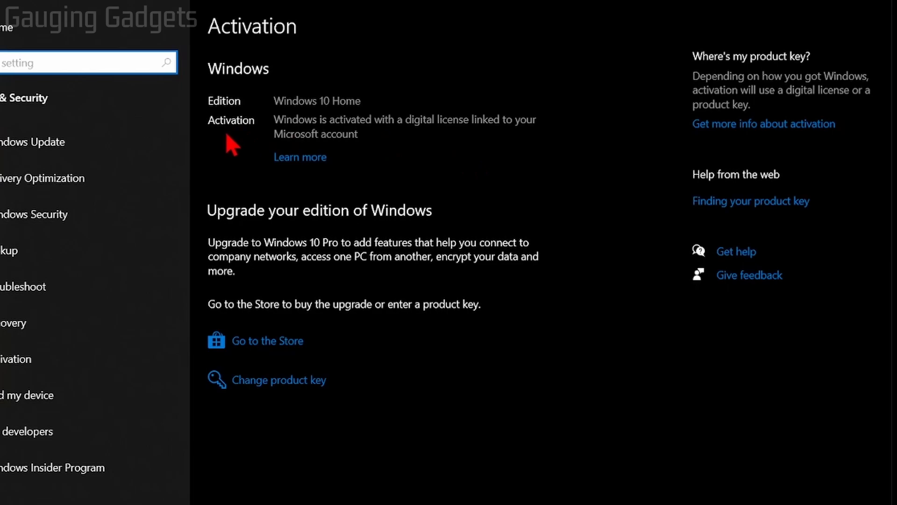
pyautogui.moveTo(306, 137)
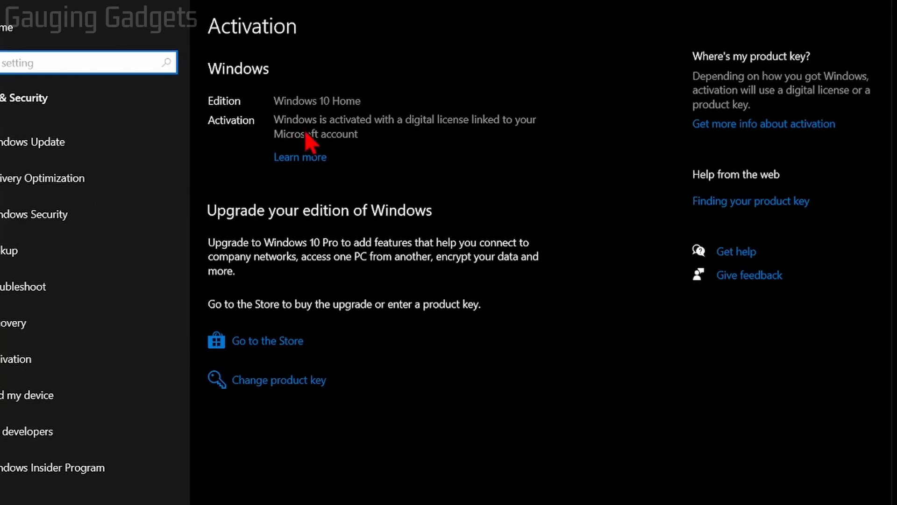
pyautogui.moveTo(231, 220)
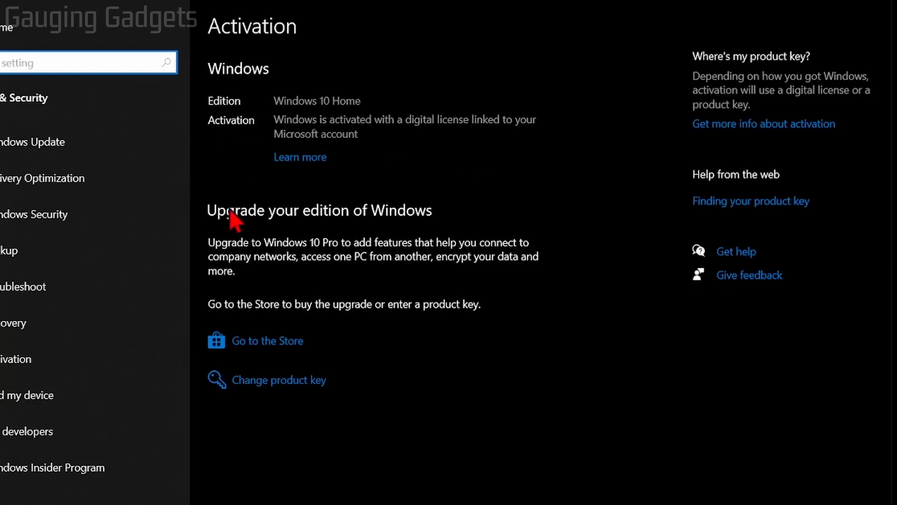
pyautogui.moveTo(272, 392)
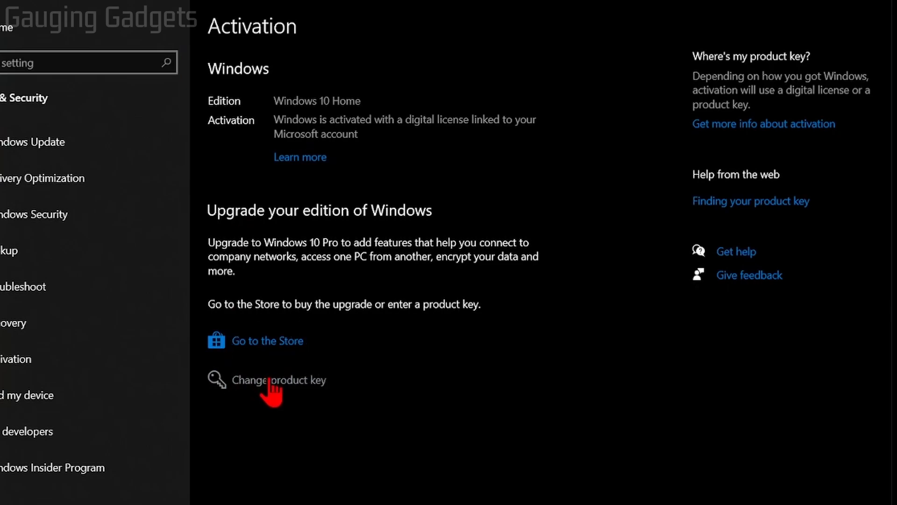
pyautogui.click(279, 380)
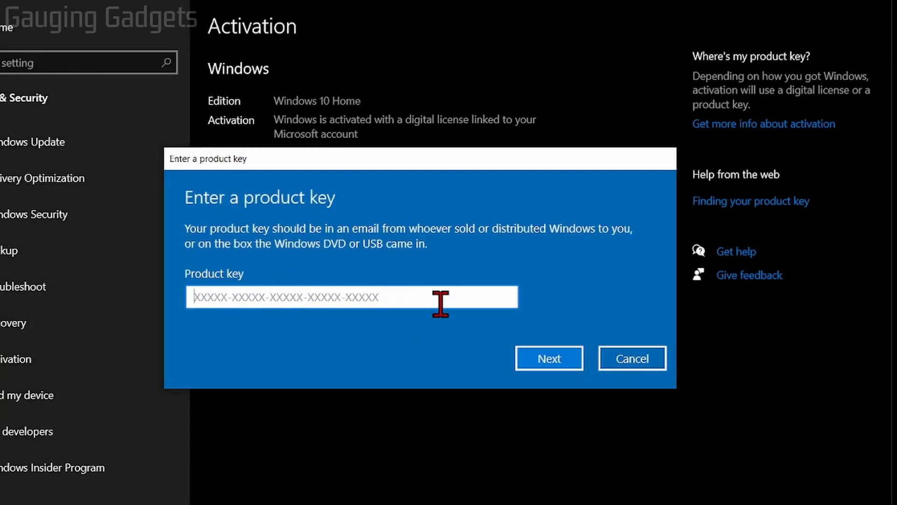
pyautogui.click(632, 358)
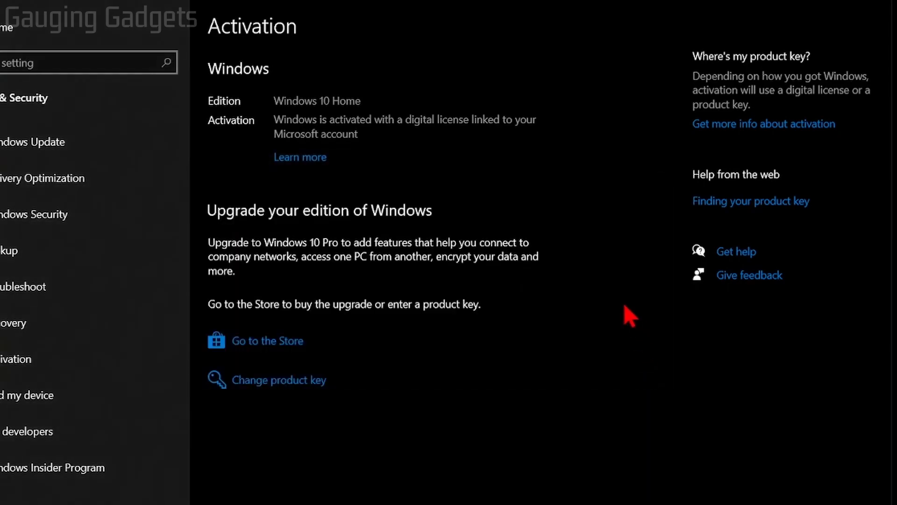
pyautogui.moveTo(577, 272)
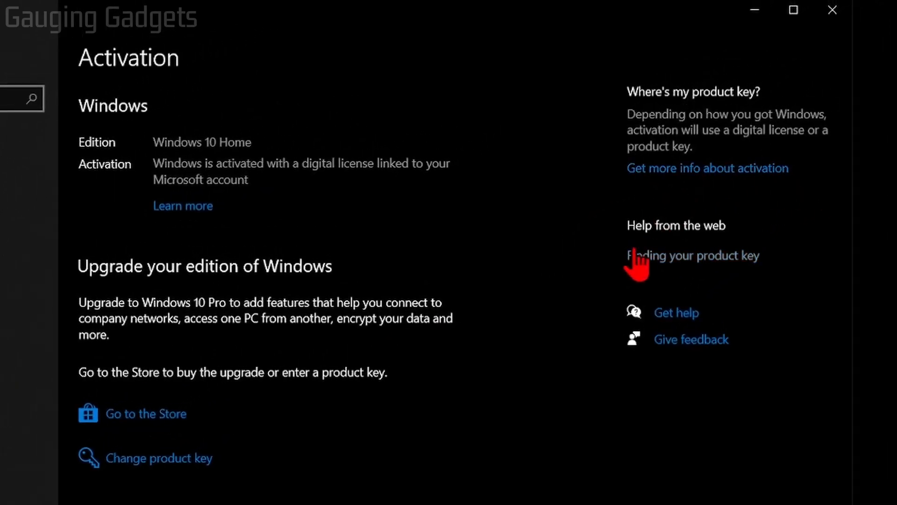
pyautogui.click(693, 256)
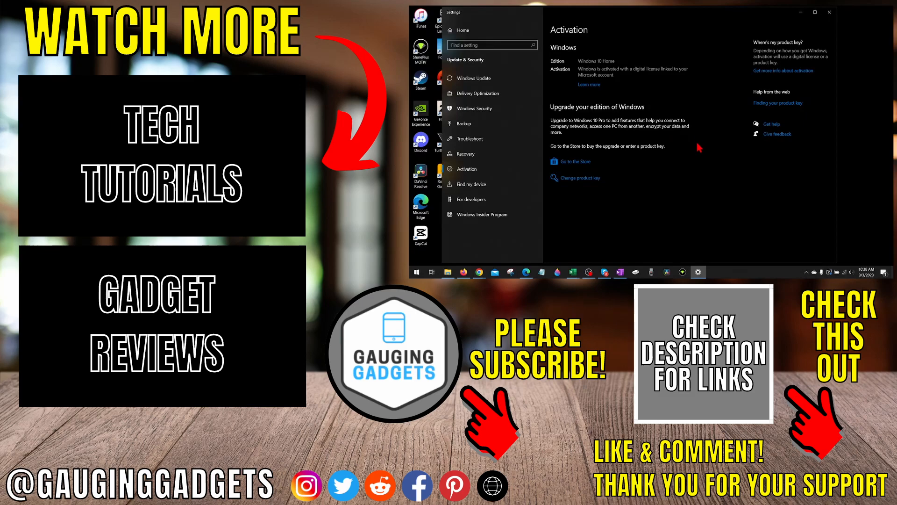
pyautogui.moveTo(701, 139)
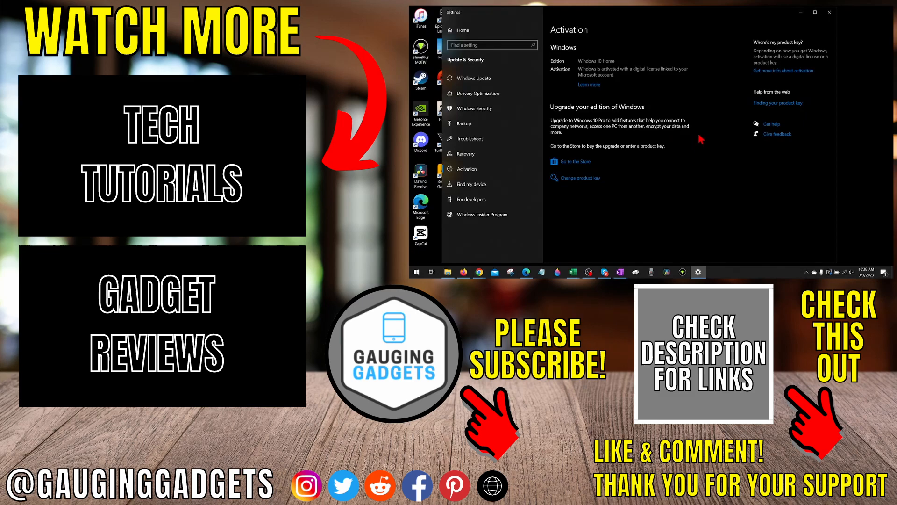
pyautogui.moveTo(711, 138)
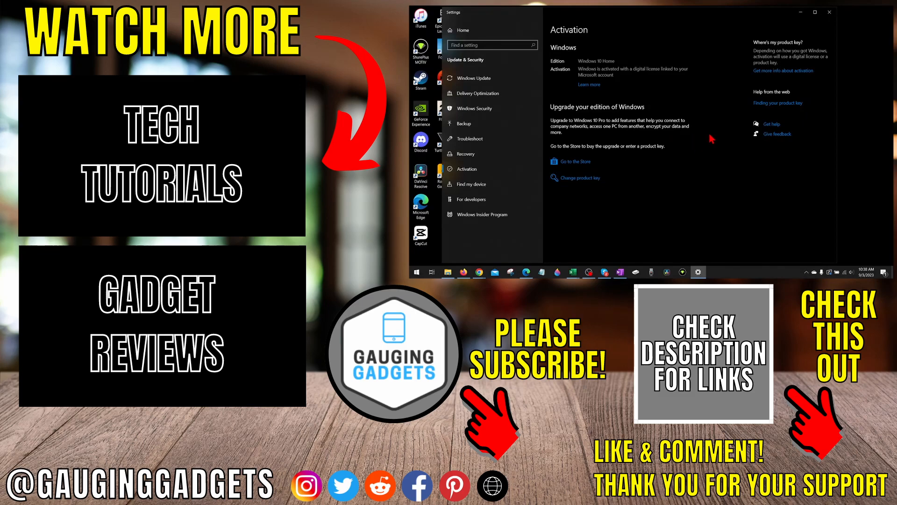
pyautogui.moveTo(710, 138)
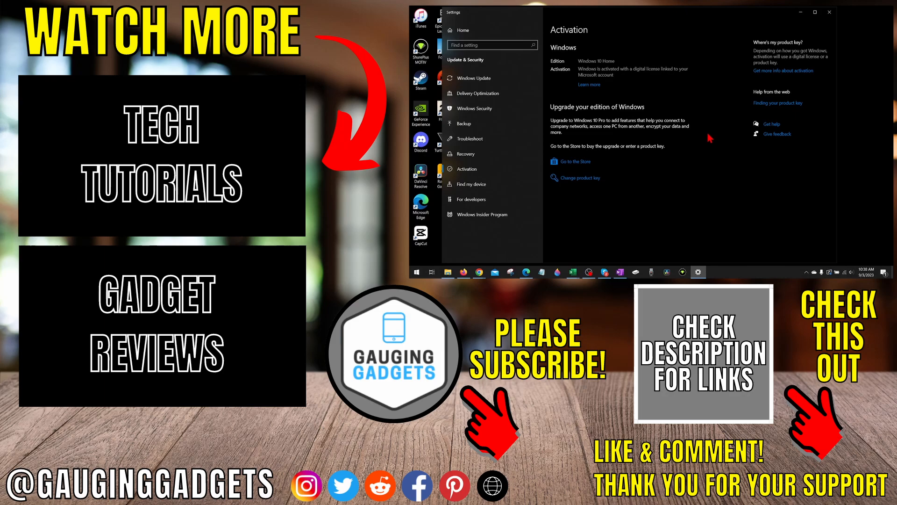
pyautogui.moveTo(712, 137)
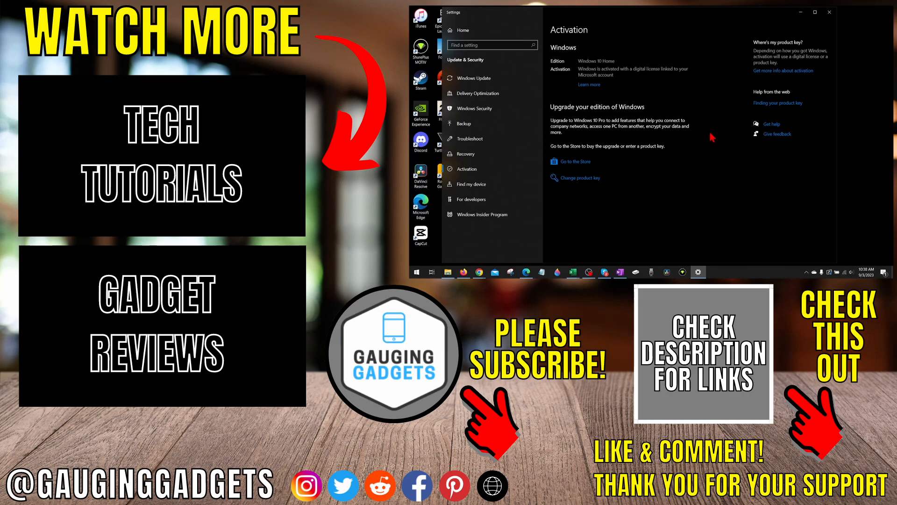
pyautogui.moveTo(708, 136)
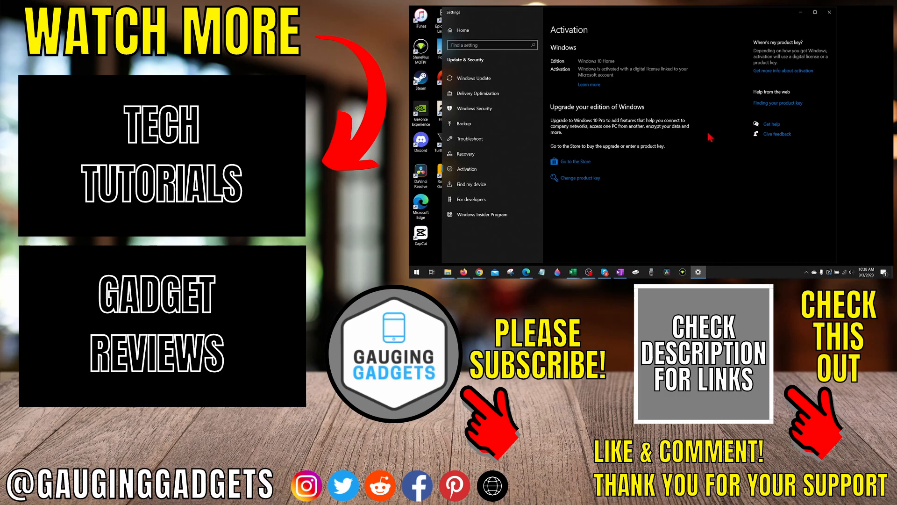